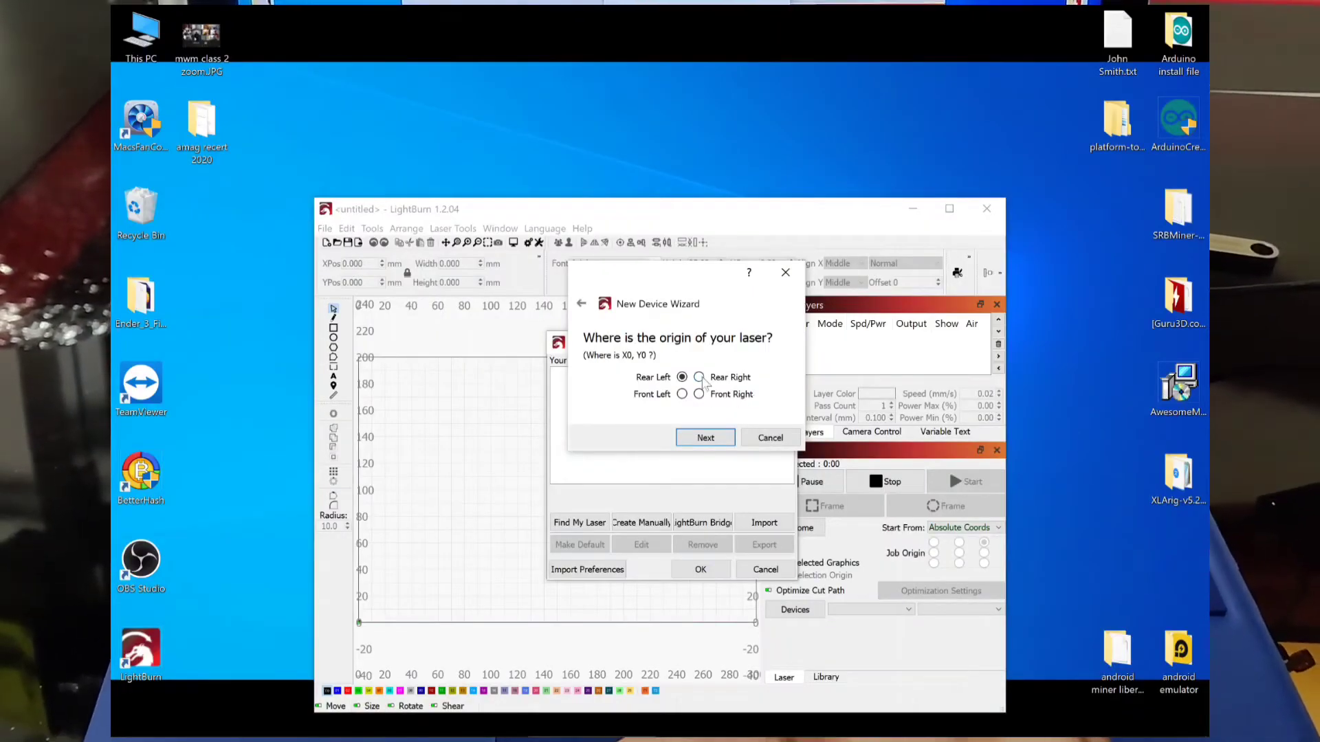
- Add the Ruida KT332N laser with a rear-right origin and confirm the device list
{"action": "left_click", "coordinate": [698, 377]}
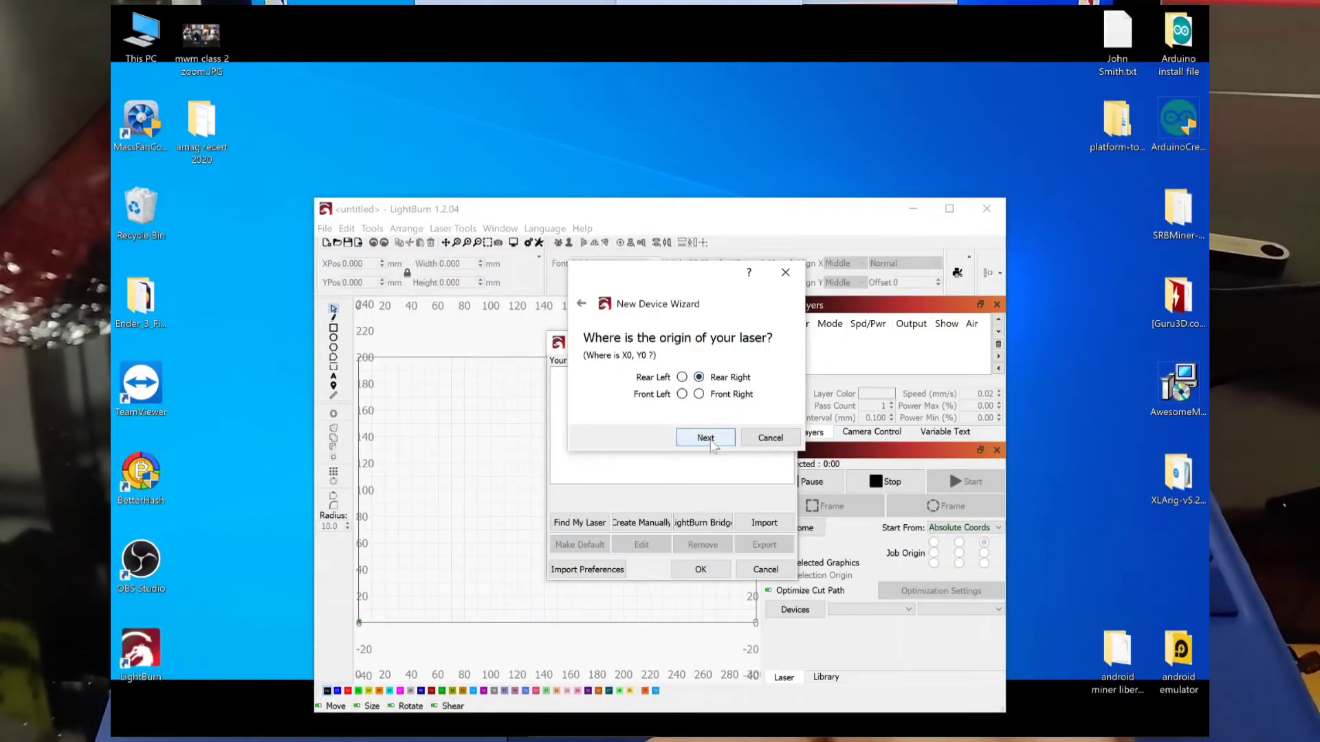
{"action": "left_click", "coordinate": [705, 438]}
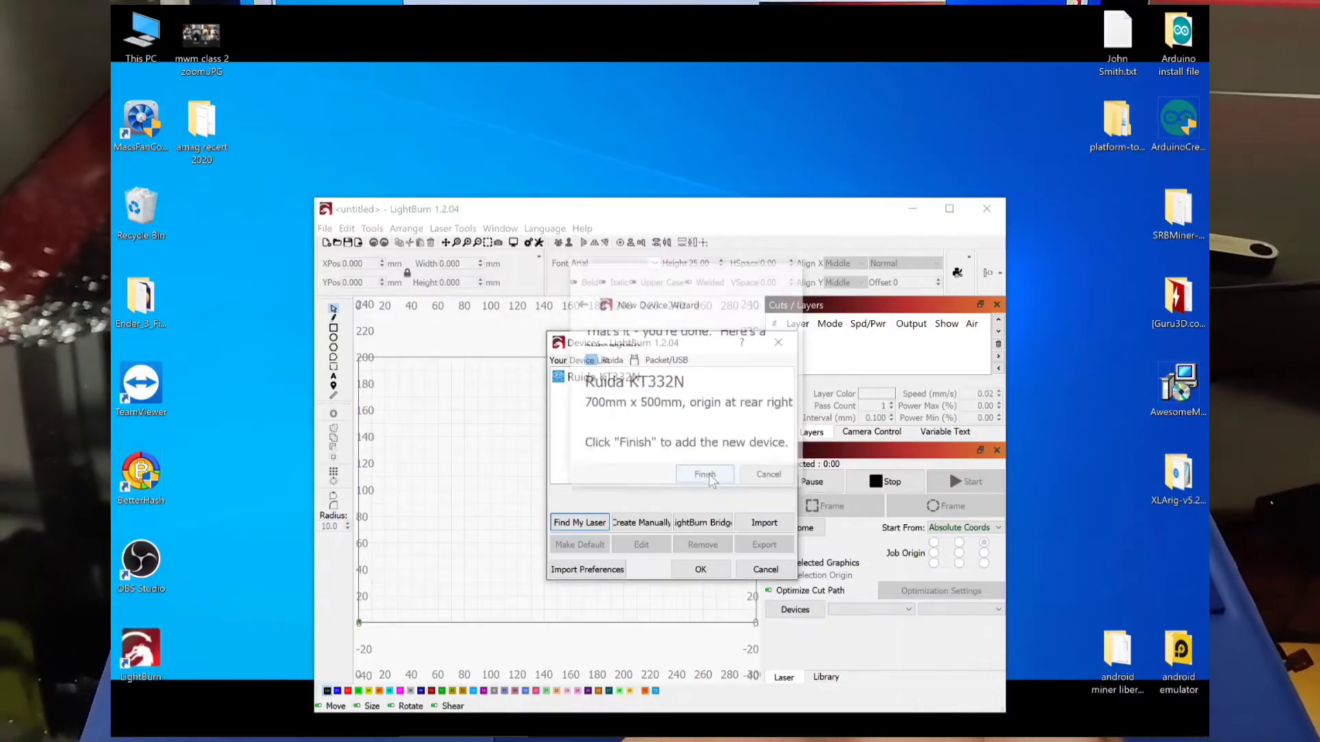
{"action": "left_click", "coordinate": [705, 473]}
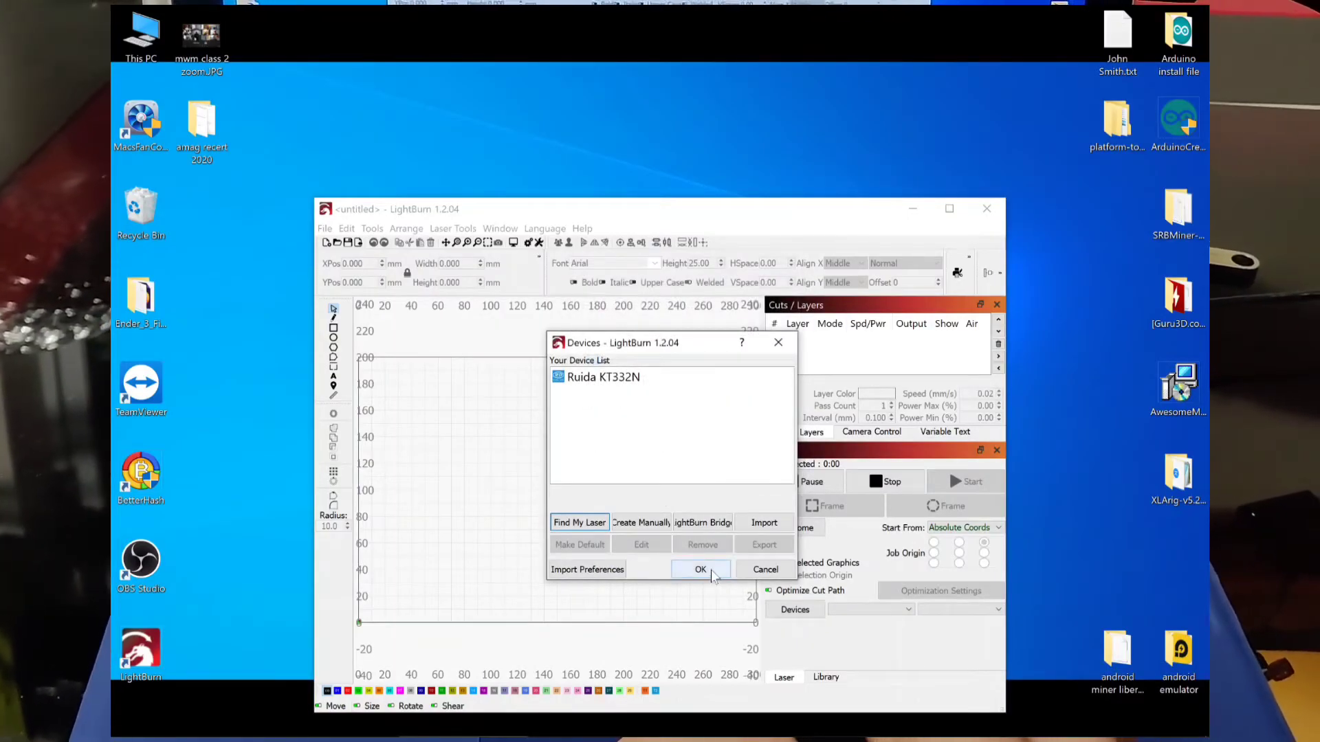
{"action": "left_click", "coordinate": [700, 569]}
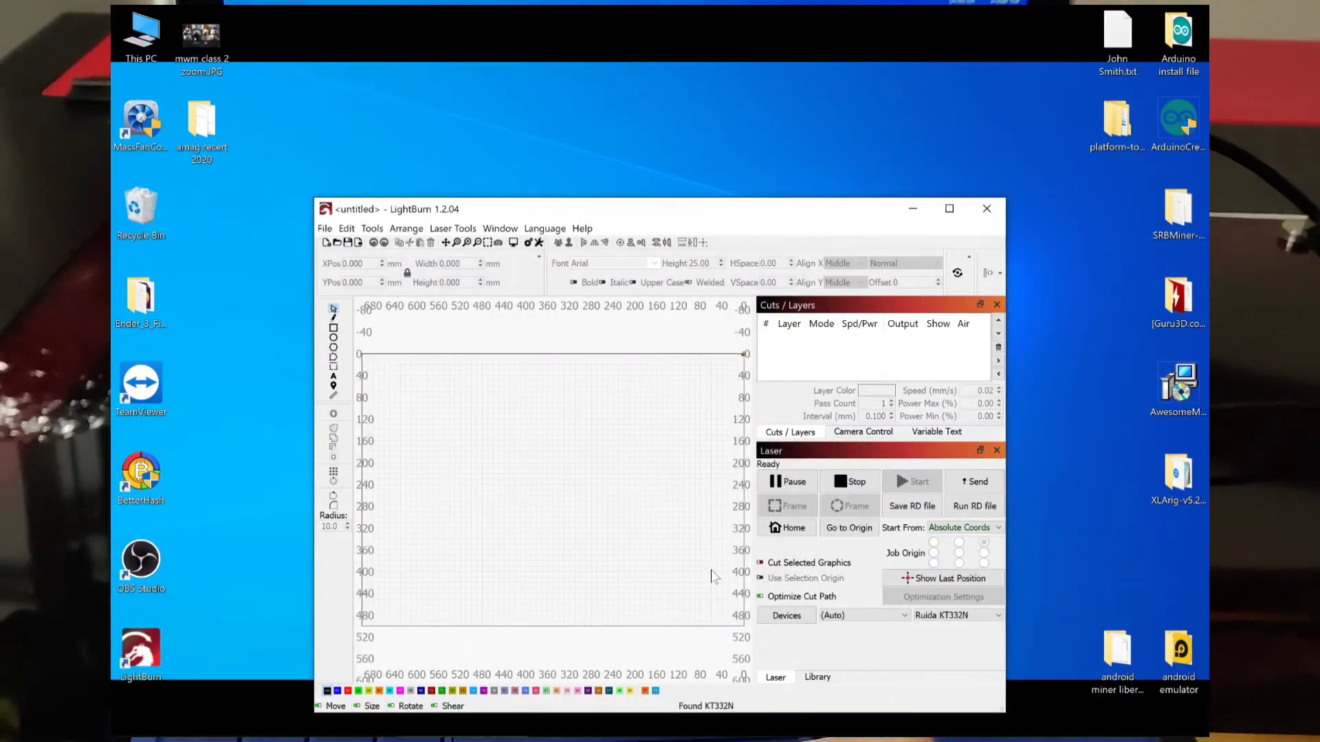
{"action": "mouse_move", "coordinate": [766, 401]}
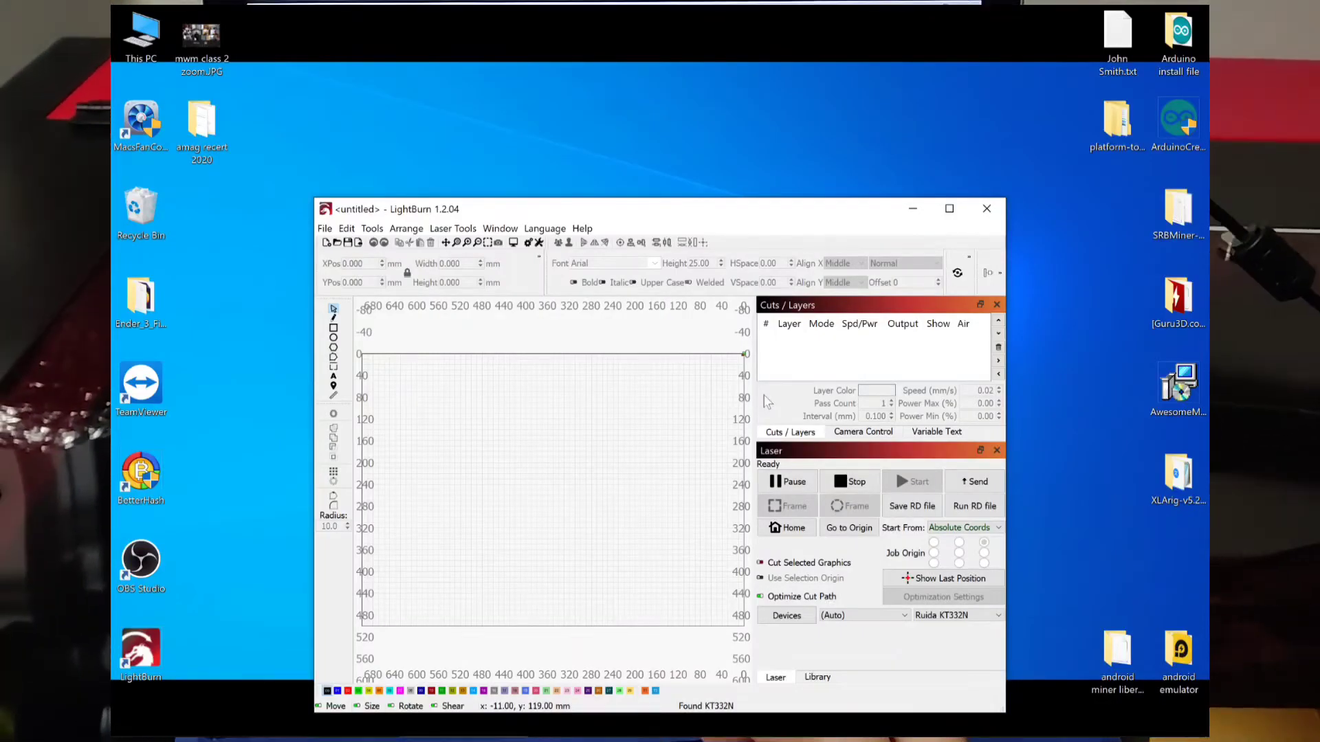
- Maximize the LightBurn window to show the full 700 x 500 mm workspace
{"action": "left_click", "coordinate": [948, 207]}
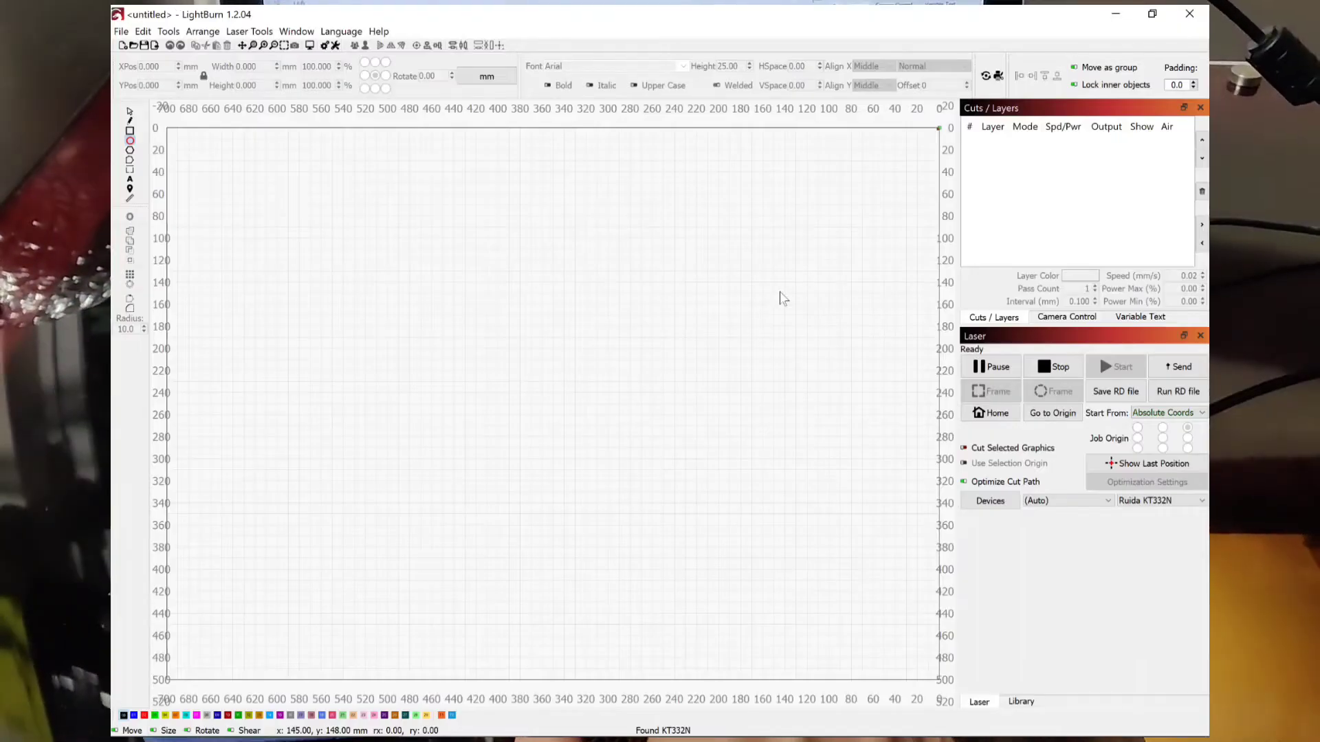
{"action": "mouse_move", "coordinate": [739, 249]}
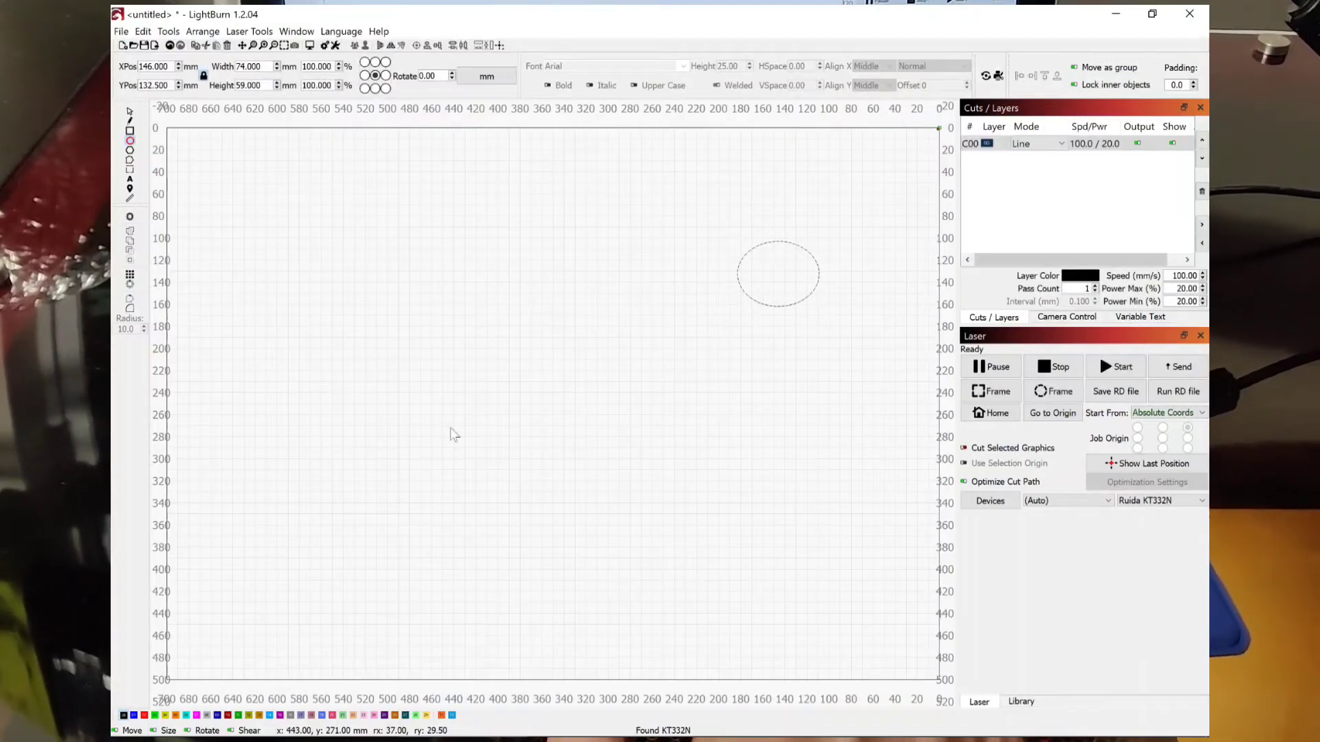
{"action": "mouse_move", "coordinate": [234, 645]}
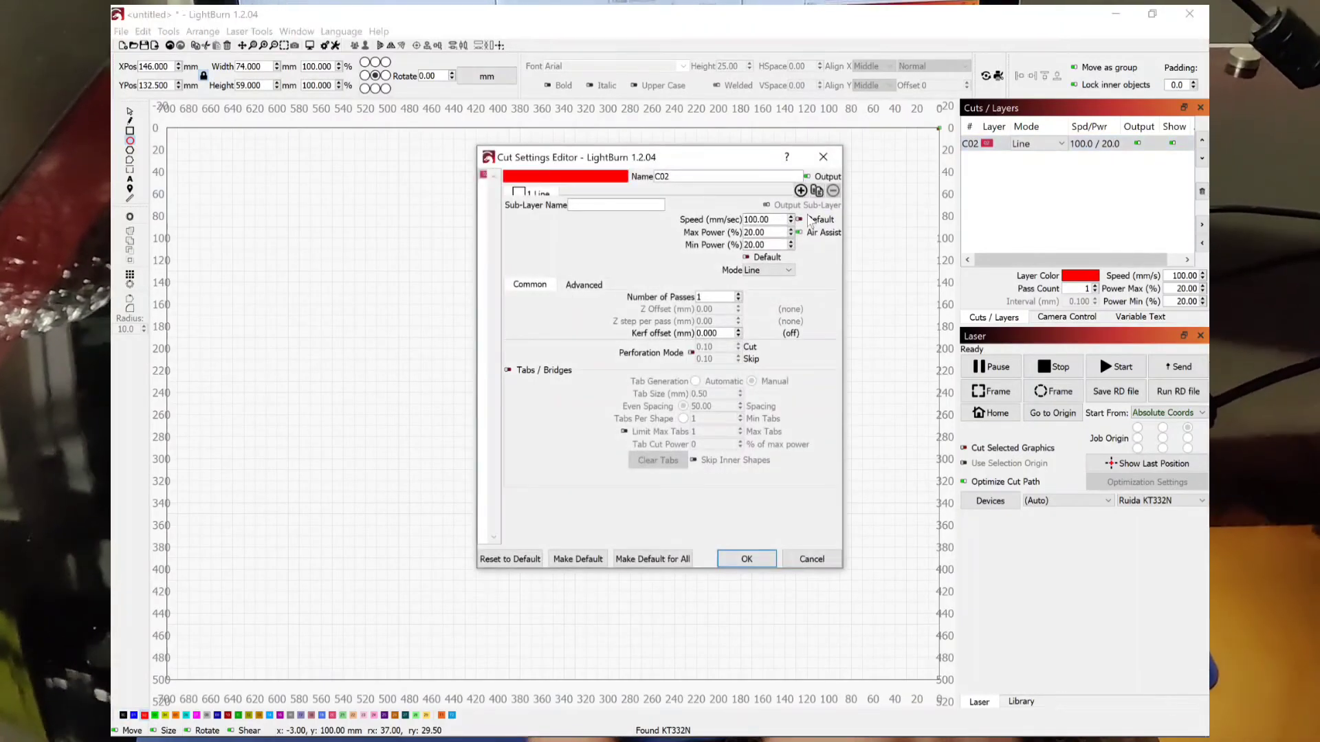
- Set the oval's C02 line layer power to 15% and apply the cut settings
{"action": "triple_click", "coordinate": [757, 232]}
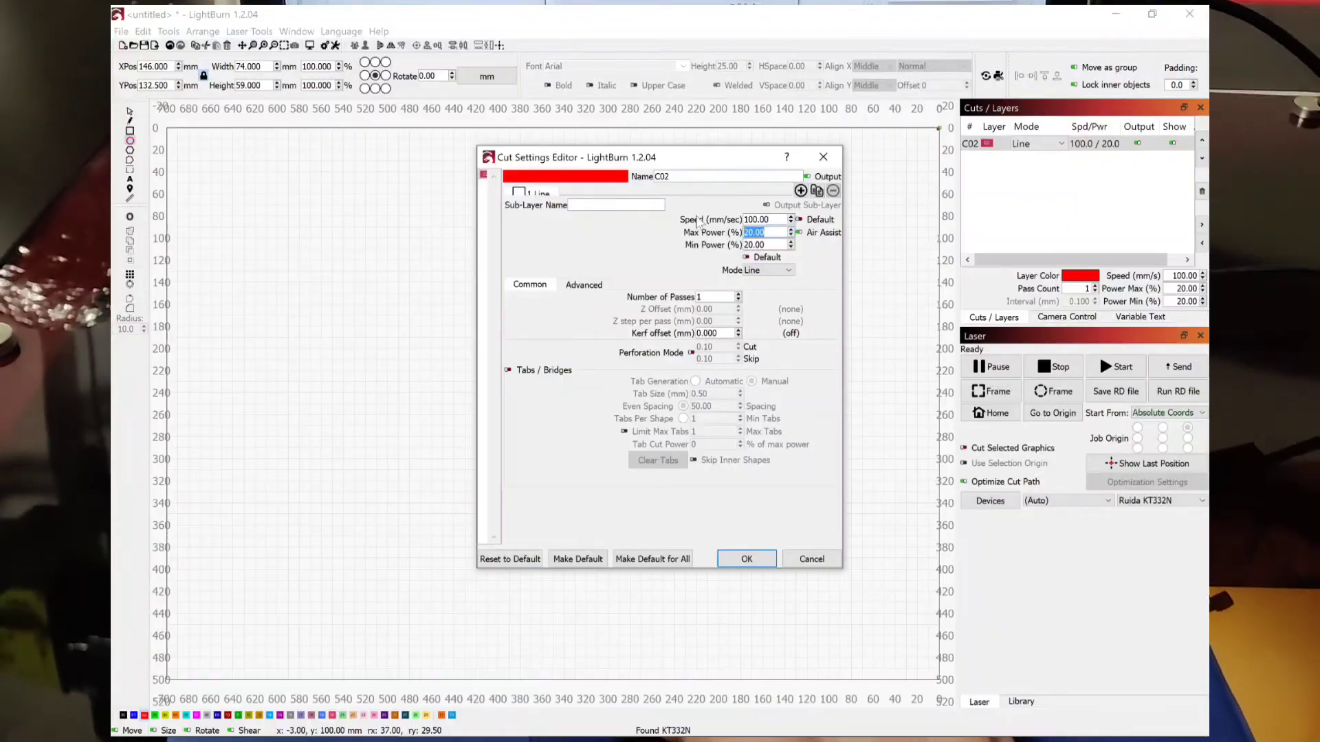
{"action": "type", "text": "15"}
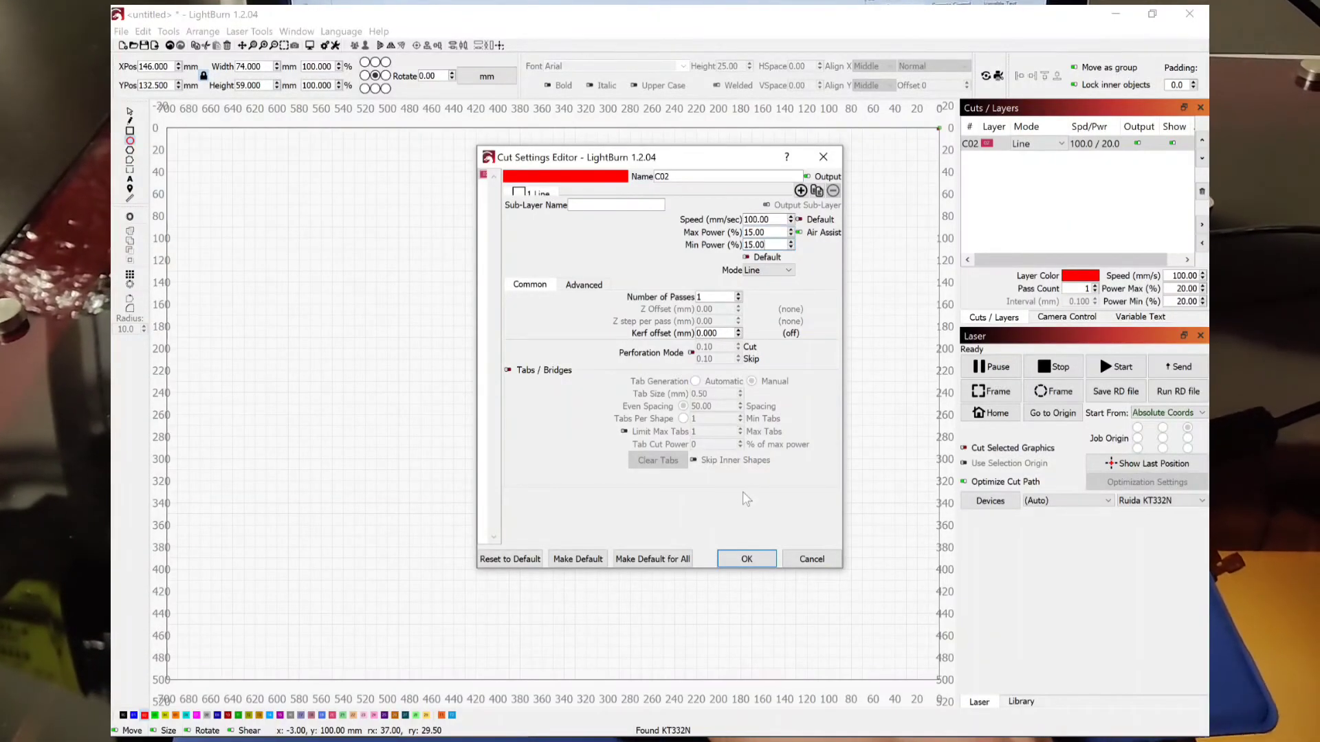
{"action": "left_click", "coordinate": [746, 559]}
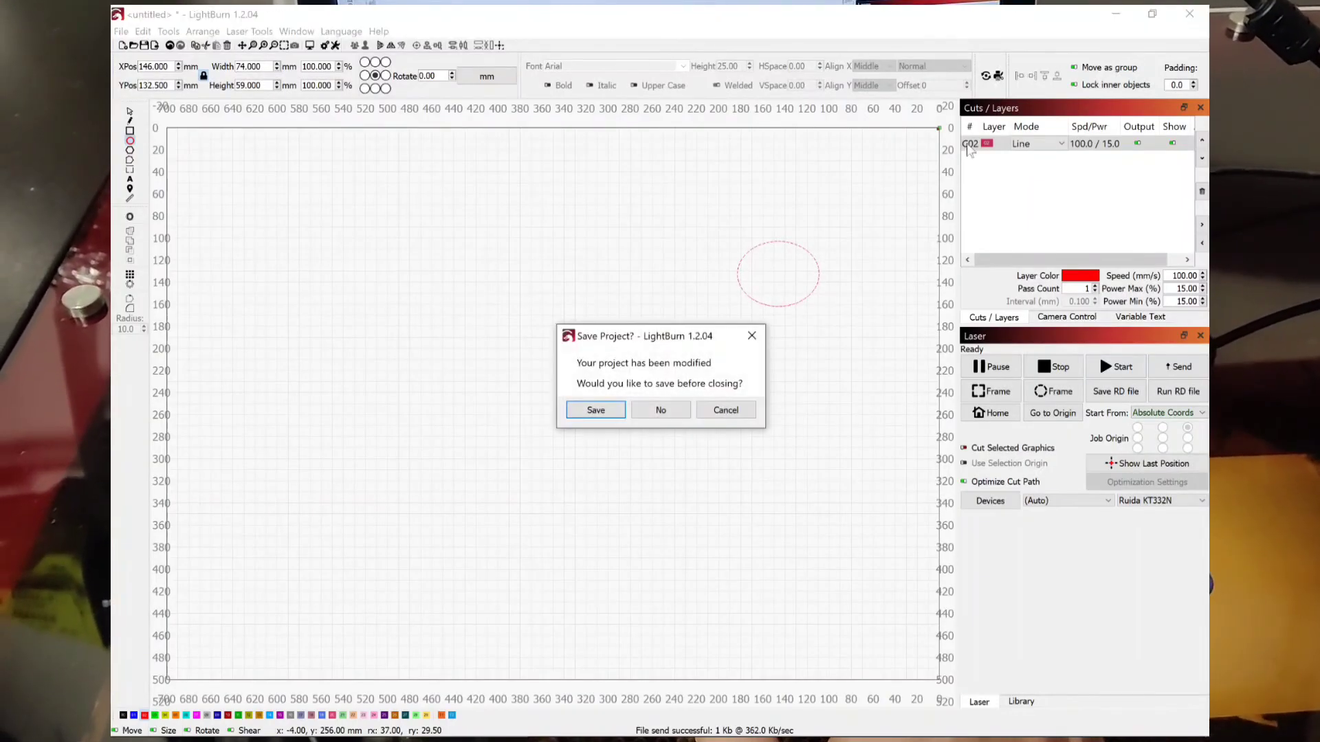
- Close LightBurn without saving the oval project
{"action": "left_click", "coordinate": [661, 410]}
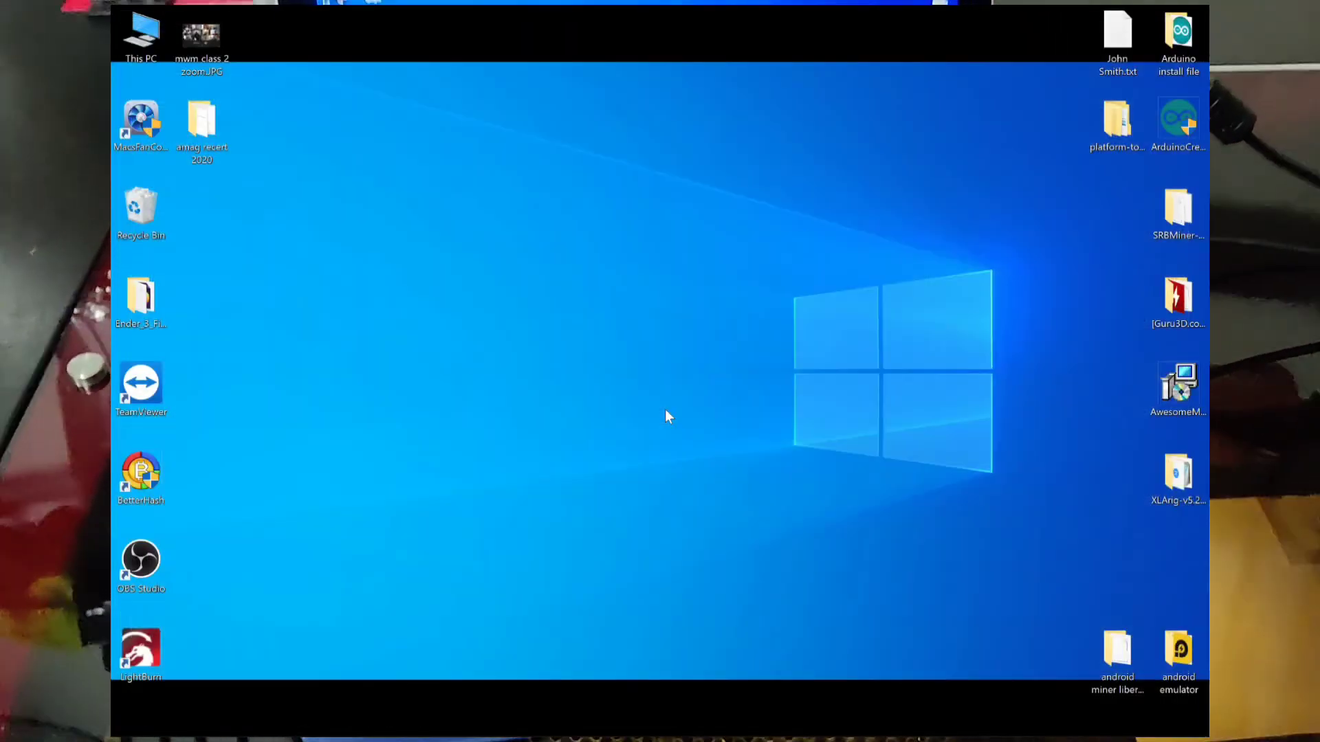